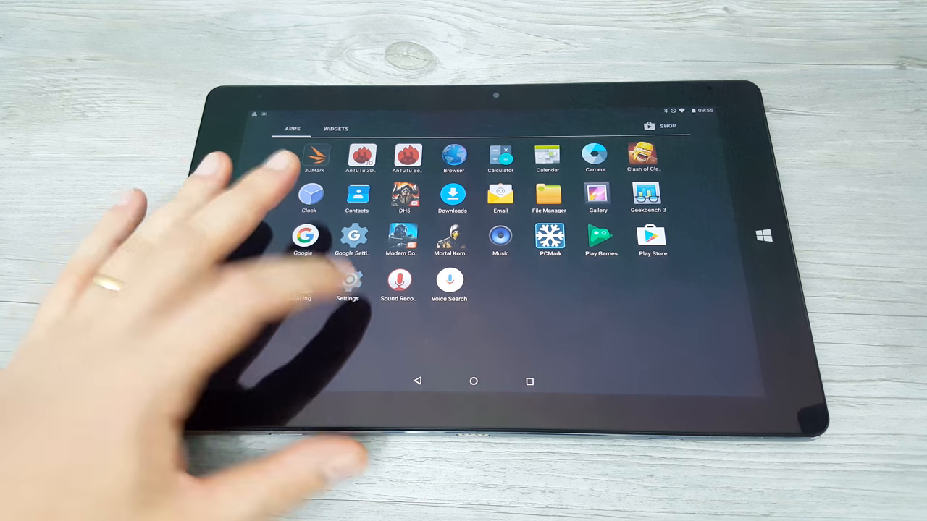
Step: Open Android Settings, view Security, and go back to the main settings list
{"action": "left_click", "coordinate": [347, 283]}
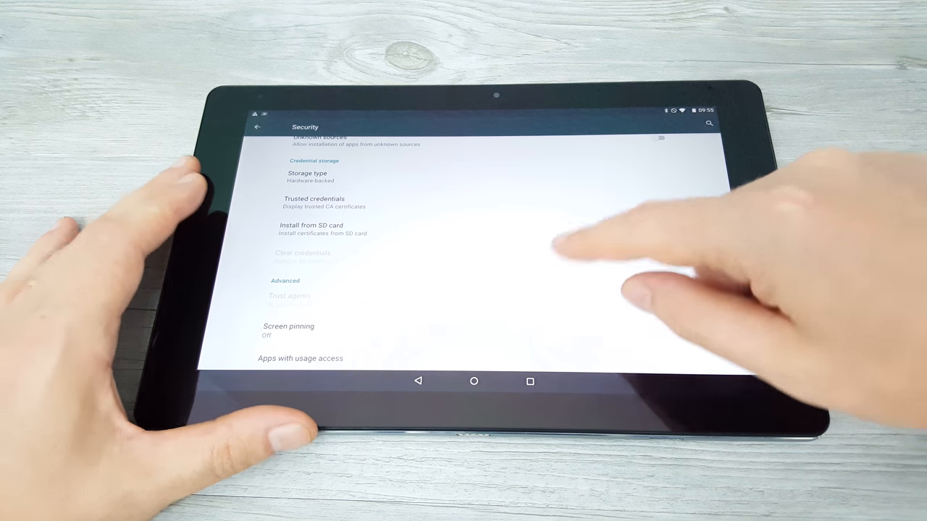
{"action": "left_click", "coordinate": [257, 126]}
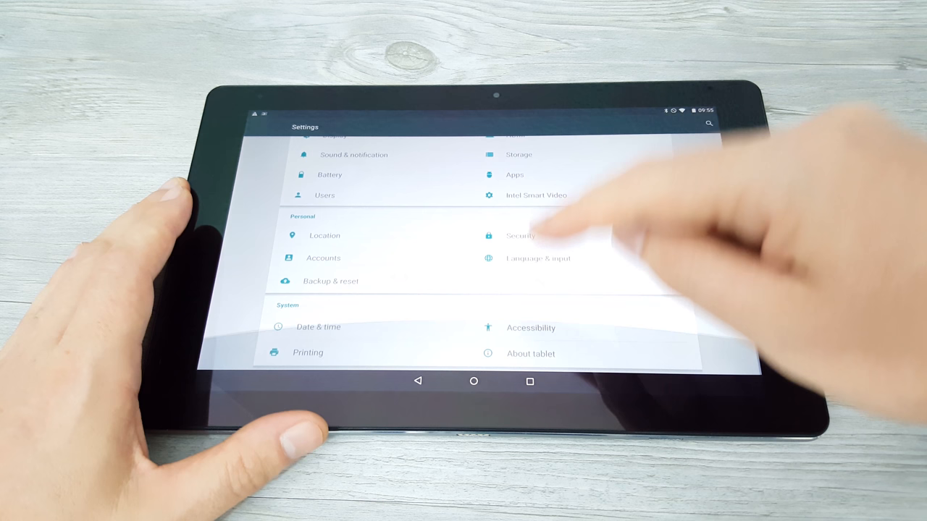
{"action": "left_click", "coordinate": [530, 354]}
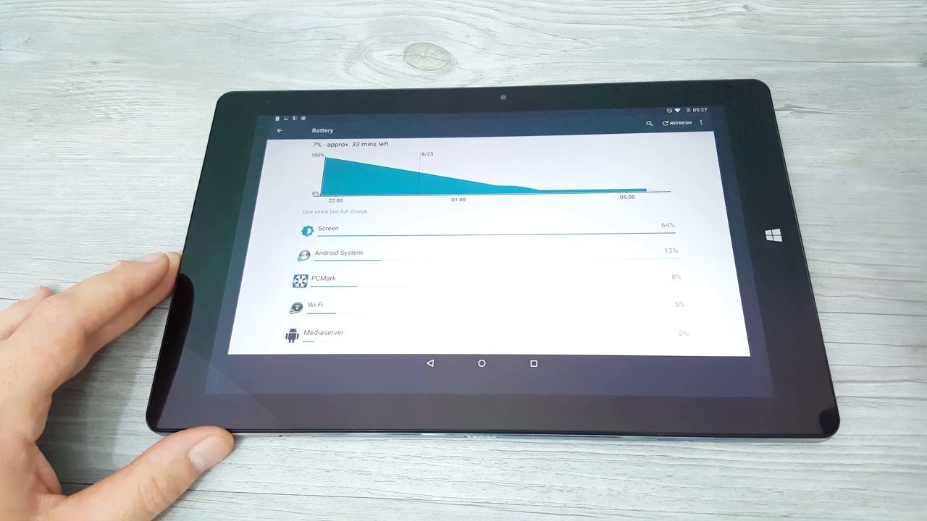
Step: Show battery usage since the last full charge, with Screen draining 64%
{"action": "left_click", "coordinate": [328, 228]}
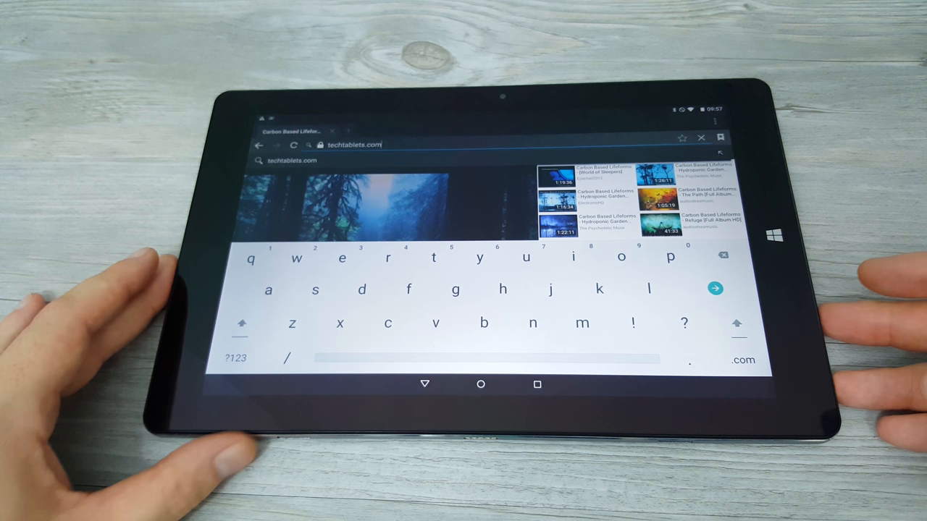
Step: Load techtablets.com and scroll the home page posts to the HiBook Pro gaming article
{"action": "left_click", "coordinate": [714, 289]}
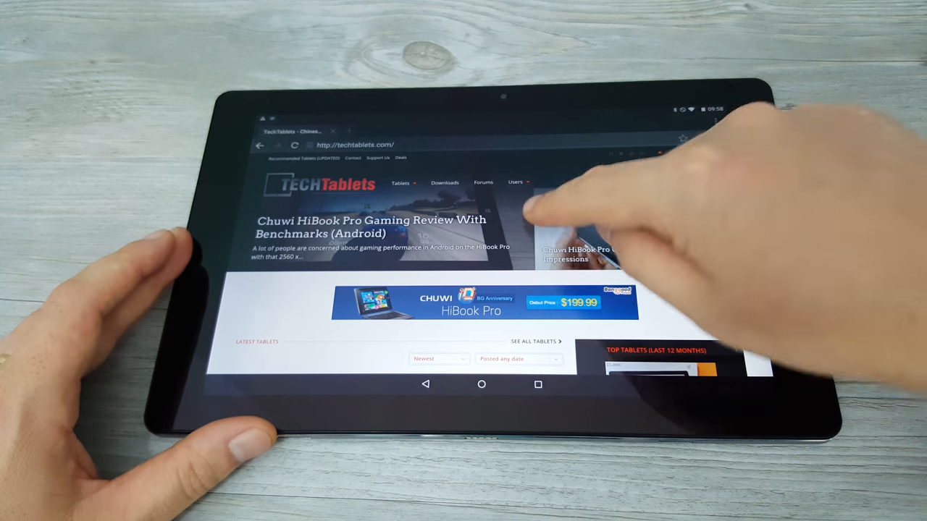
{"action": "scroll", "scroll_direction": "down", "scroll_amount": 3}
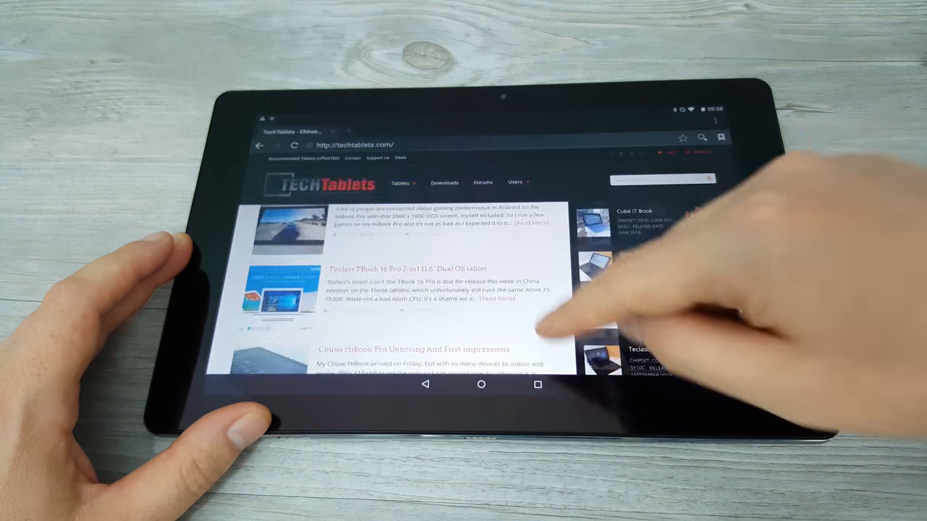
{"action": "scroll", "scroll_direction": "down", "scroll_amount": 3}
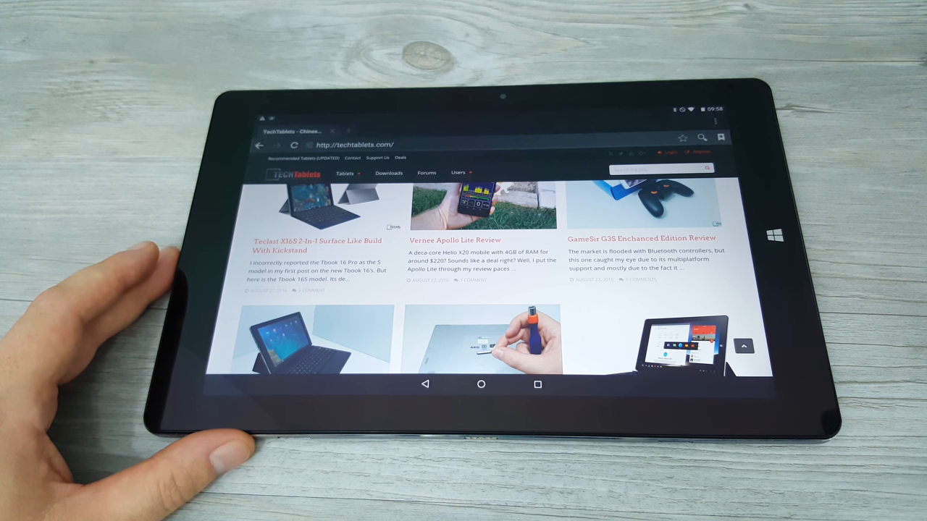
{"action": "scroll", "scroll_direction": "down", "scroll_amount": 3}
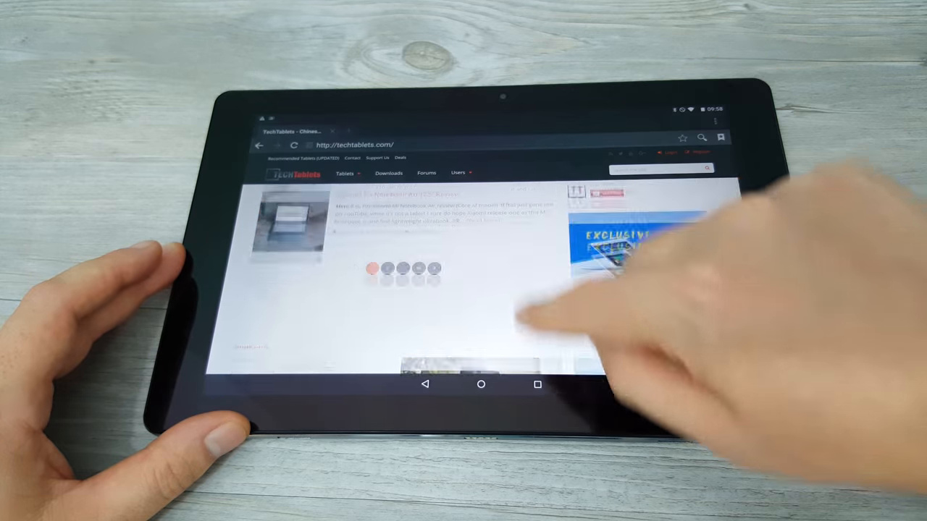
{"action": "scroll", "scroll_direction": "down", "scroll_amount": 3}
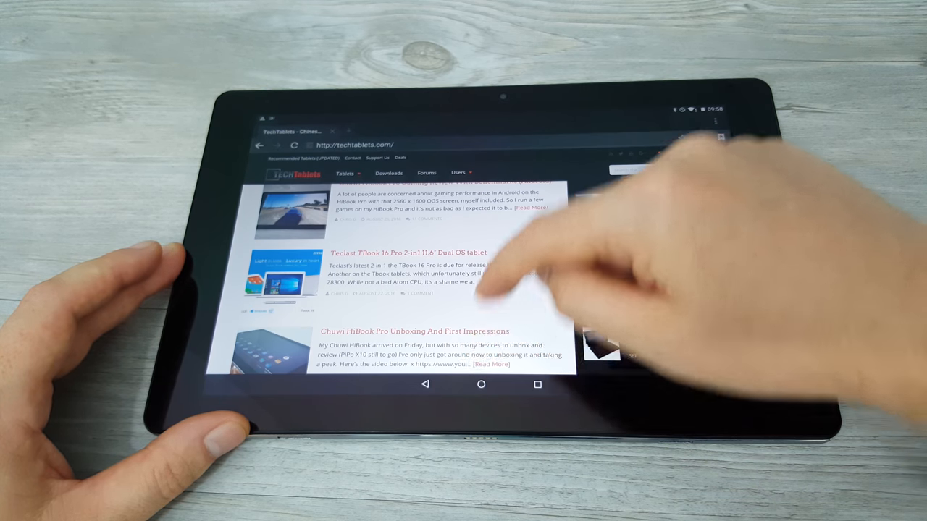
{"action": "scroll", "scroll_direction": "down", "scroll_amount": 3}
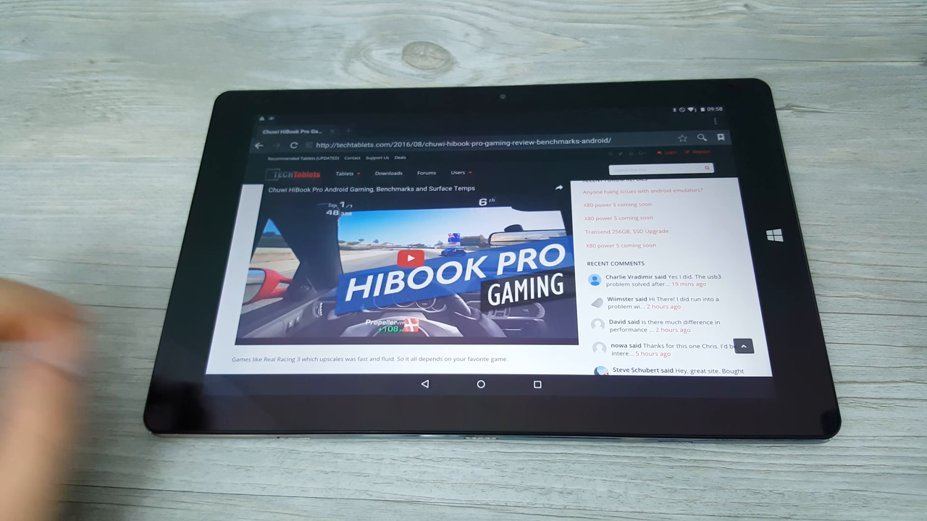
Step: Play the embedded HiBook Pro gaming video and bring up its playback controls
{"action": "left_click", "coordinate": [409, 257]}
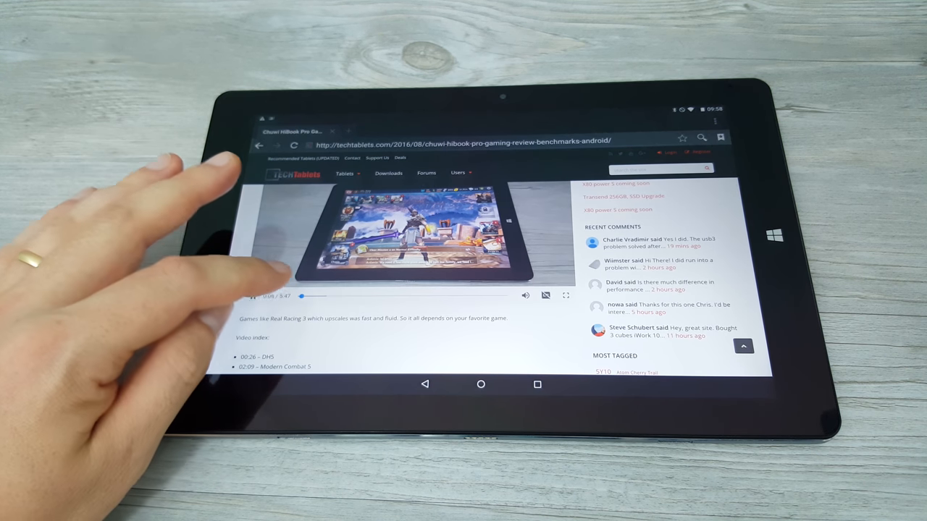
{"action": "left_click", "coordinate": [254, 296]}
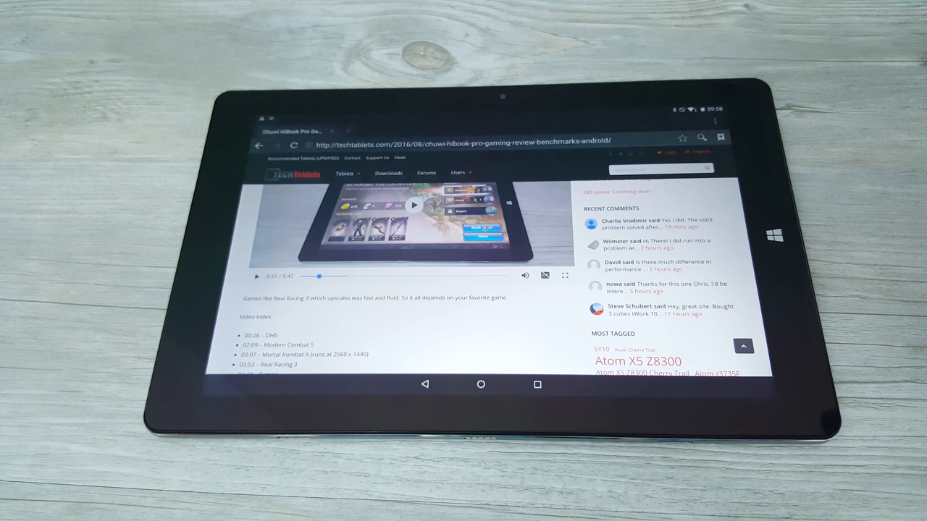
{"action": "left_click", "coordinate": [258, 146]}
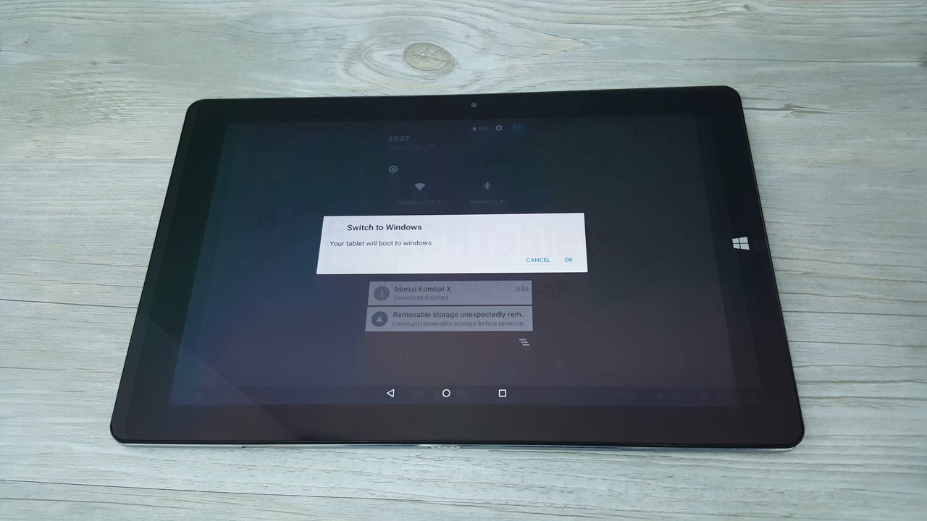
Step: Confirm the Switch to Windows dialog to reboot the tablet into Windows 10
{"action": "left_click", "coordinate": [568, 260]}
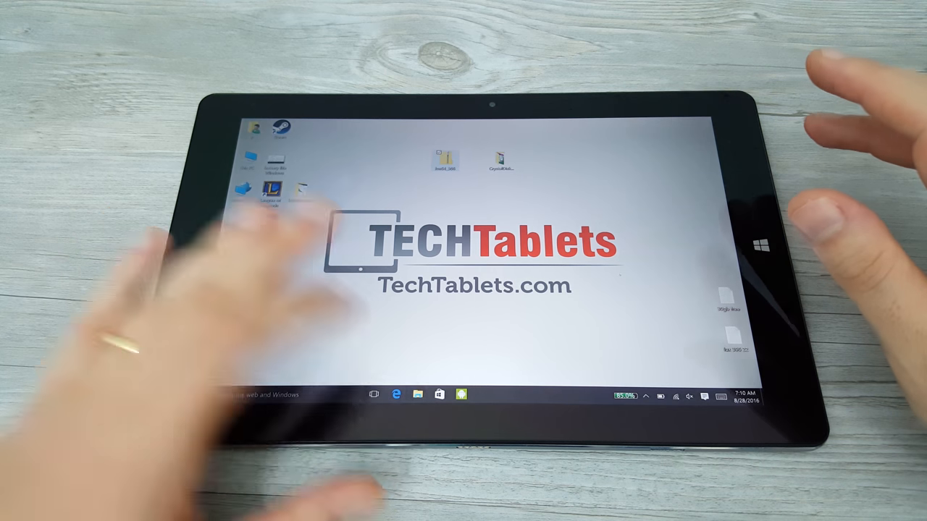
Step: Open Device Manager and expand the Computer, Disk drives and Ports (COM & LPT) categories
{"action": "left_click", "coordinate": [416, 395]}
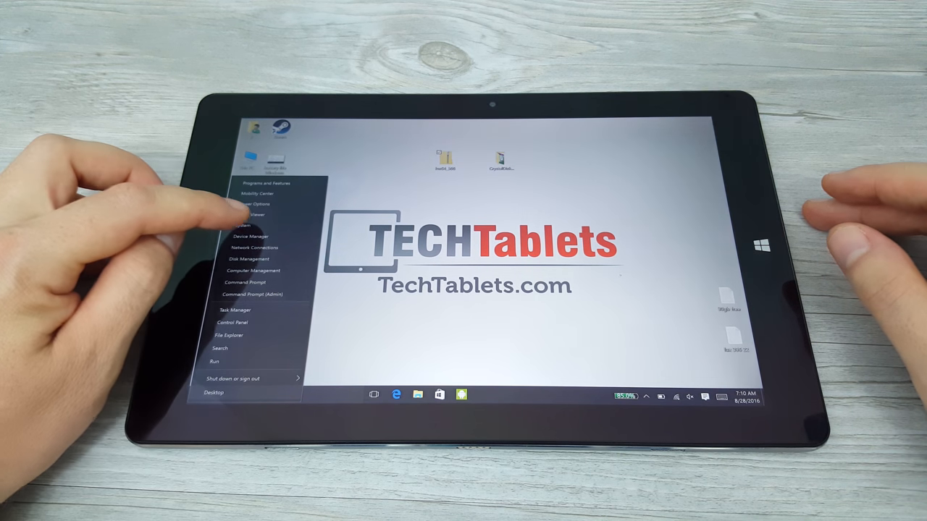
{"action": "left_click", "coordinate": [249, 226]}
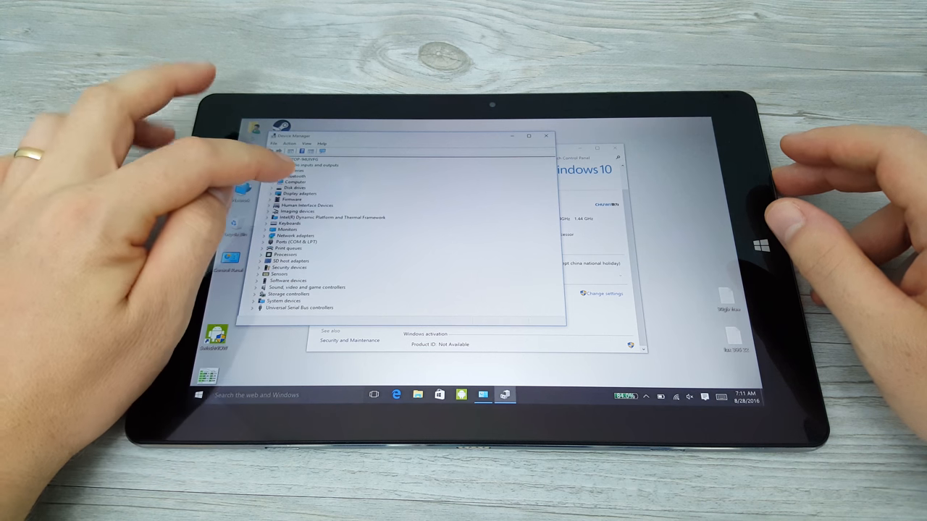
{"action": "left_click", "coordinate": [261, 182]}
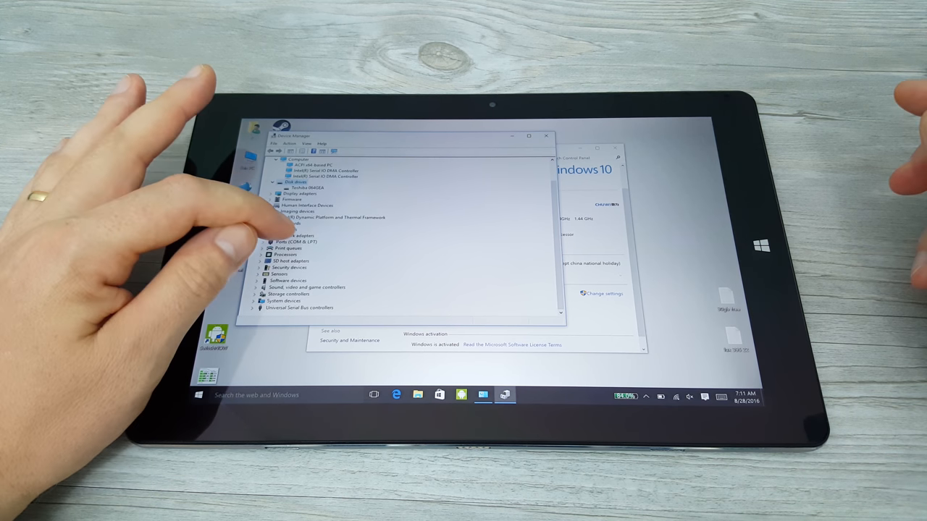
{"action": "left_click", "coordinate": [278, 248]}
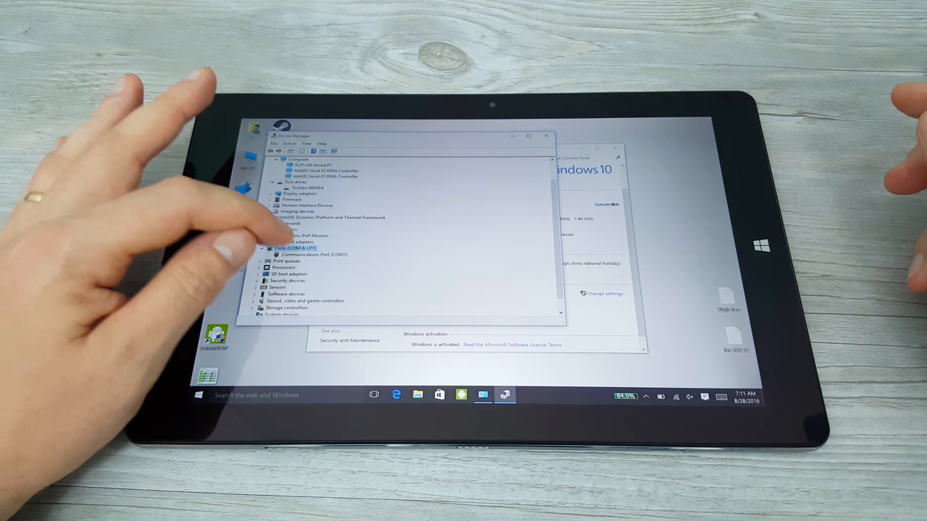
{"action": "left_click", "coordinate": [262, 241]}
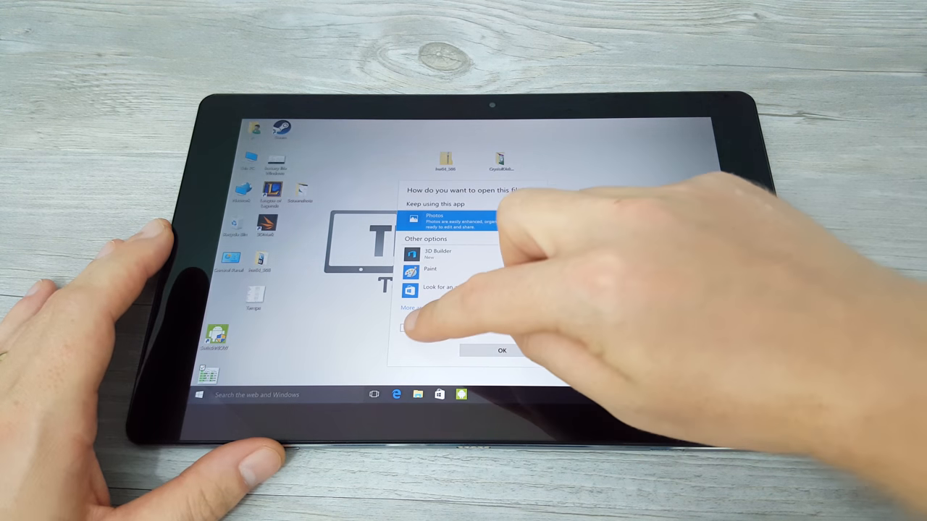
Step: Choose Photos as the app to open the desktop file
{"action": "left_click", "coordinate": [501, 351]}
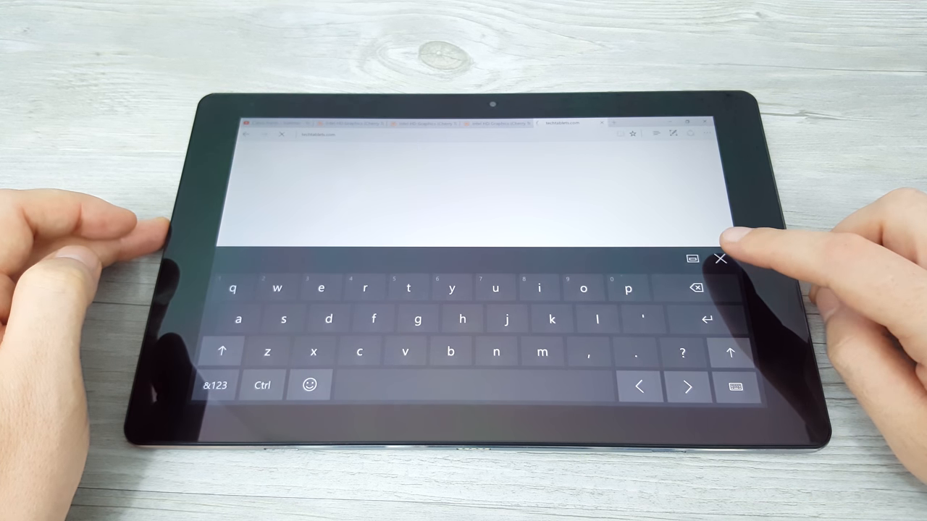
Step: Load the TechTablets homepage and scroll down to the Xiaomi Redmi Pro review post
{"action": "left_click", "coordinate": [719, 259]}
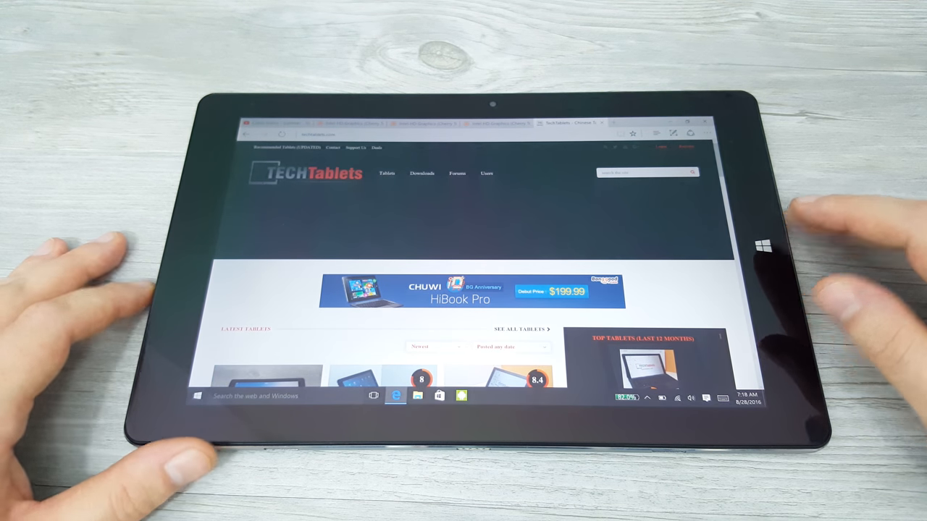
{"action": "scroll", "scroll_direction": "down", "scroll_amount": 3}
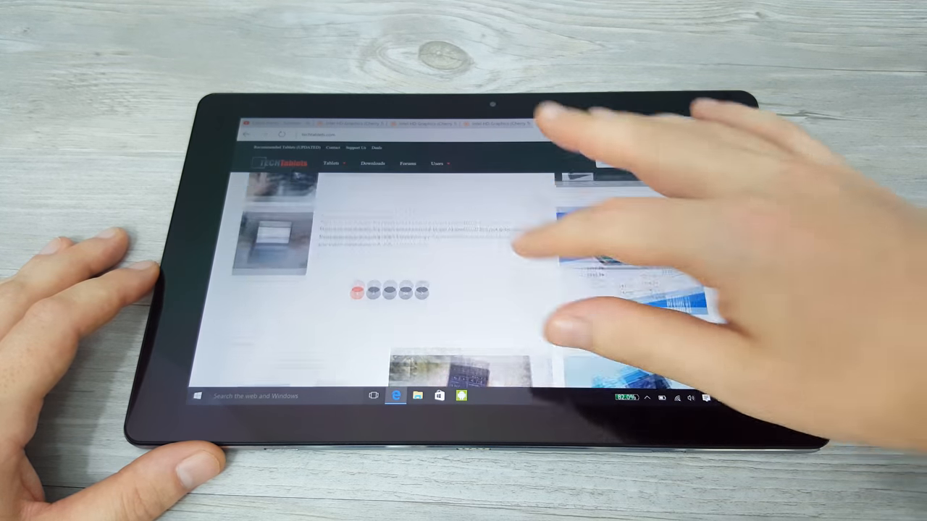
{"action": "scroll", "scroll_direction": "down", "scroll_amount": 3}
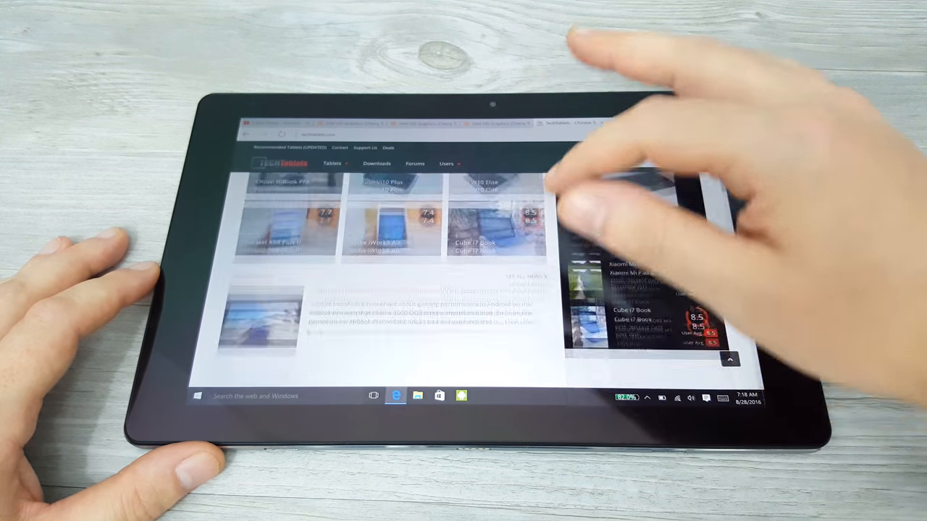
{"action": "scroll", "scroll_direction": "down", "scroll_amount": 3}
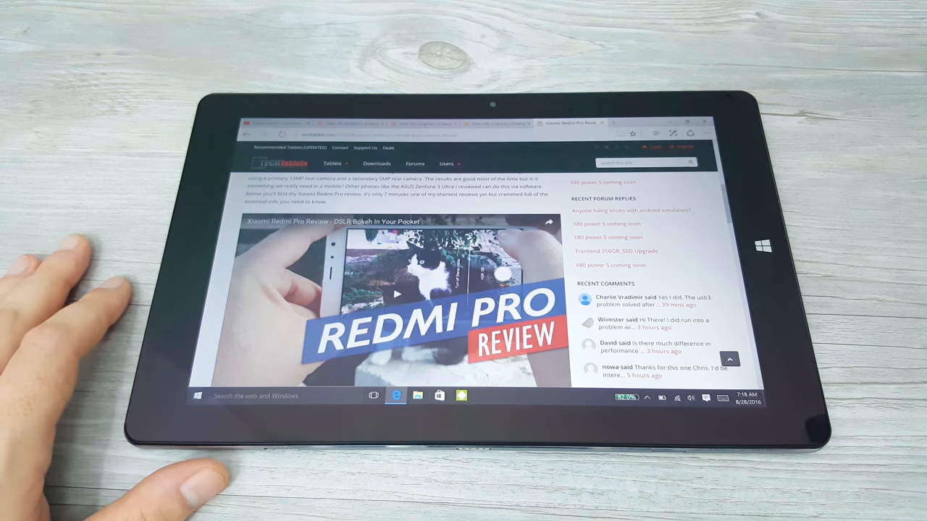
Step: Play the Xiaomi Redmi Pro review video and switch it to full screen
{"action": "left_click", "coordinate": [396, 294]}
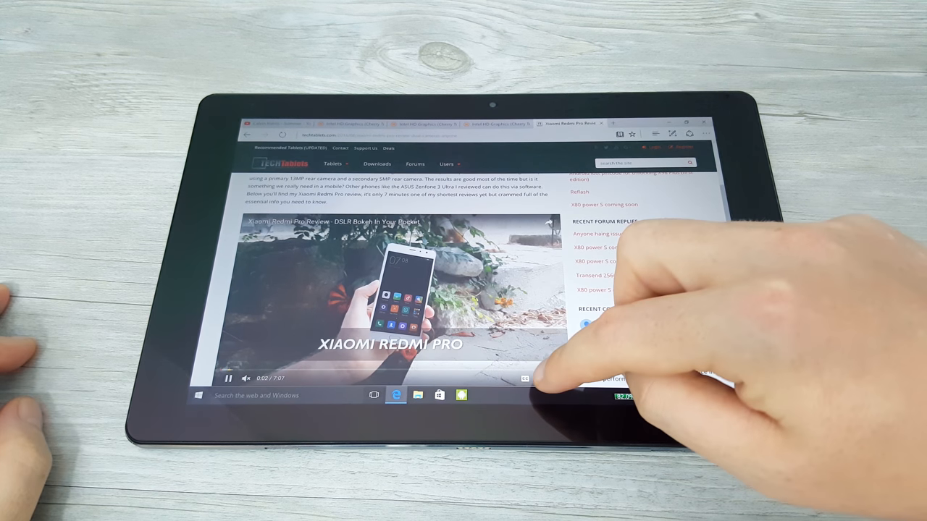
{"action": "left_click", "coordinate": [540, 379]}
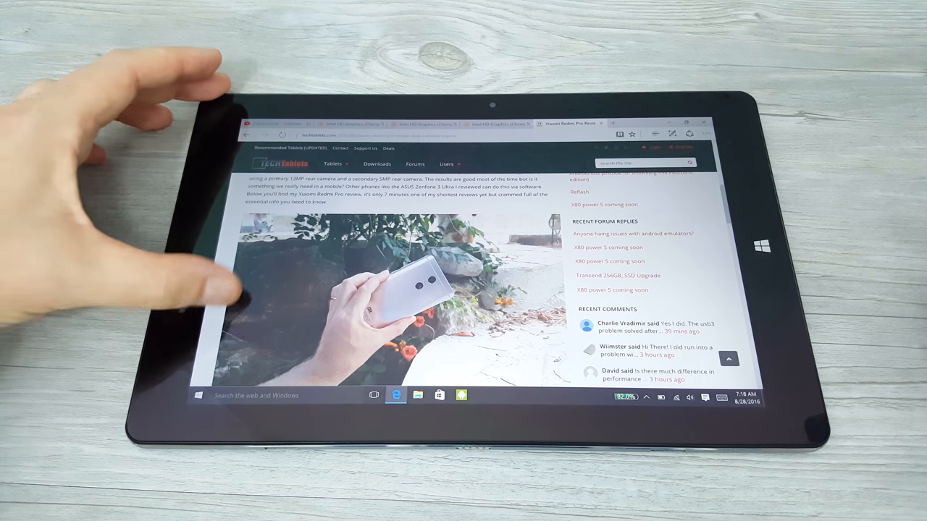
{"action": "scroll", "scroll_direction": "down", "scroll_amount": 3}
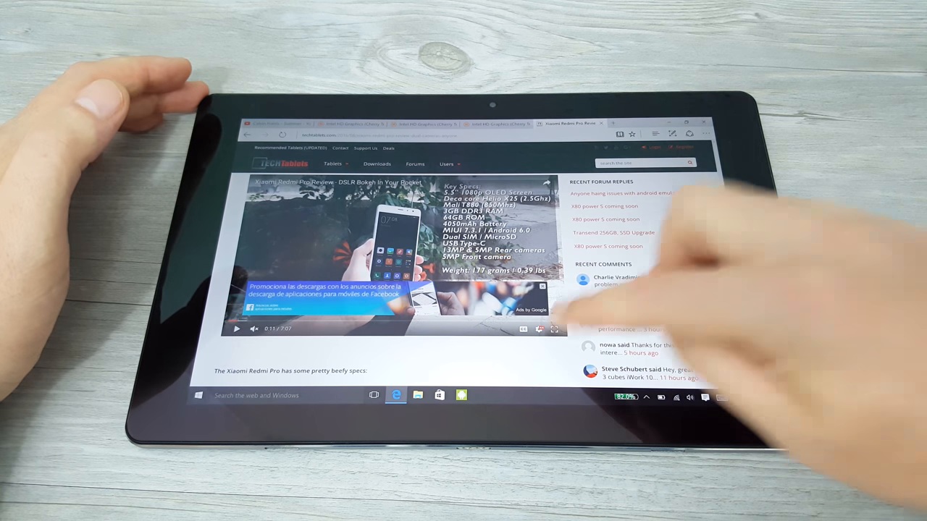
{"action": "left_click", "coordinate": [554, 328]}
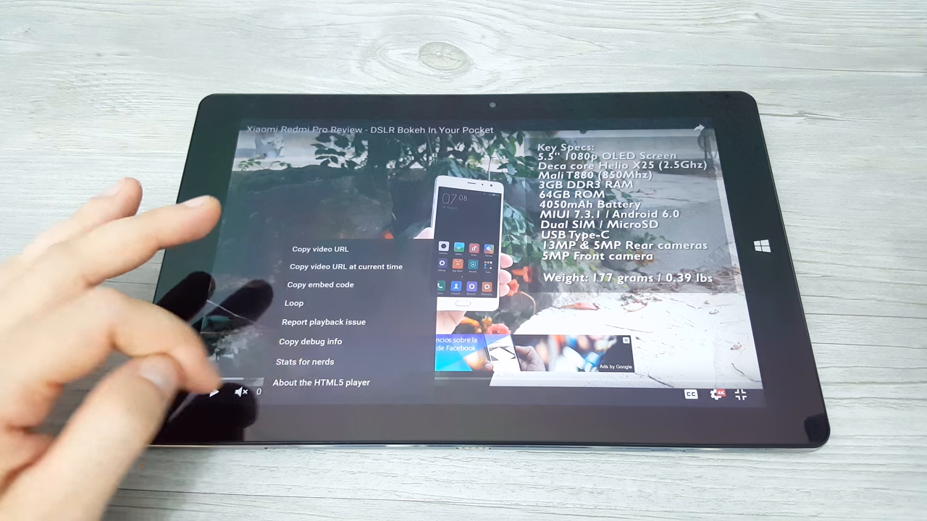
{"action": "left_click", "coordinate": [305, 362]}
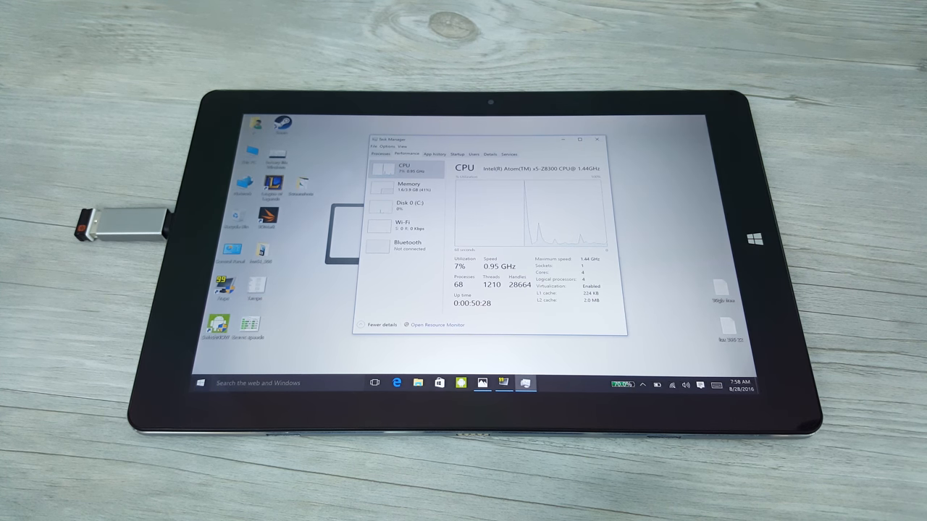
{"action": "left_click", "coordinate": [405, 187]}
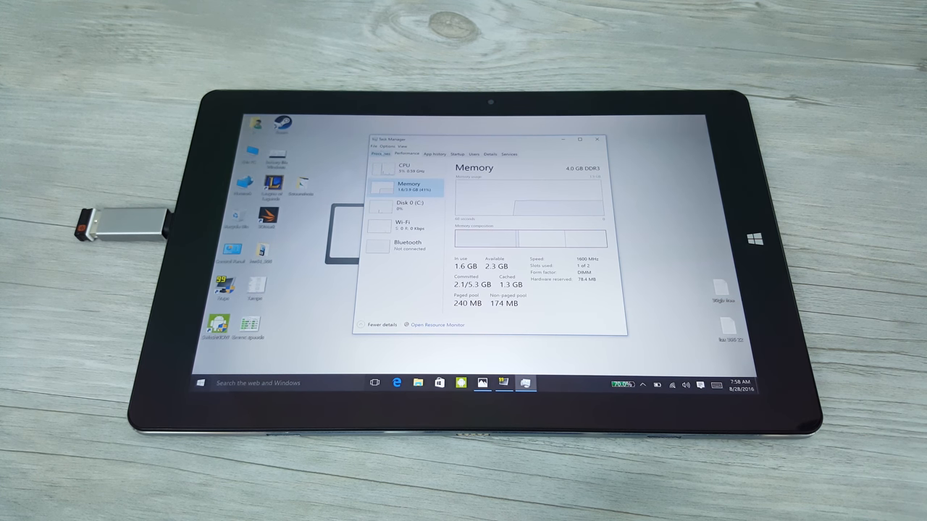
{"action": "left_click", "coordinate": [380, 154]}
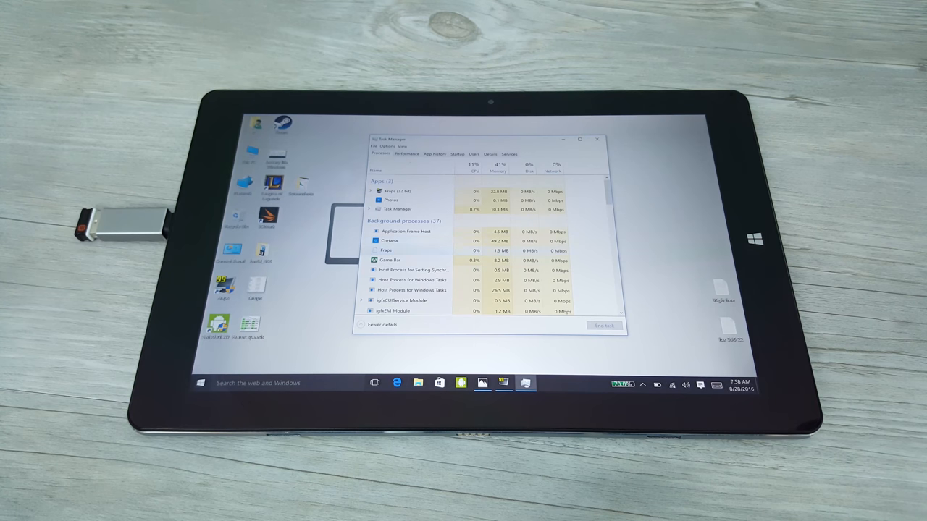
{"action": "left_click", "coordinate": [406, 153]}
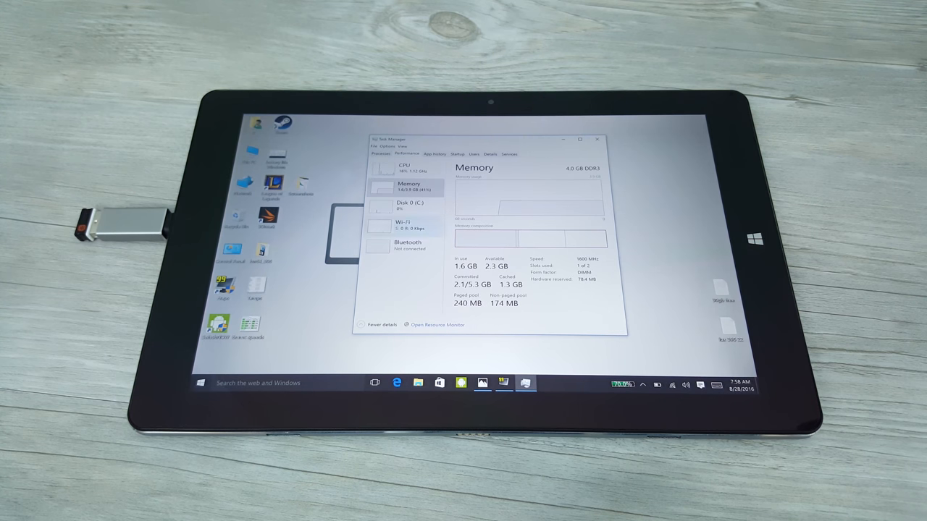
{"action": "left_click", "coordinate": [402, 168]}
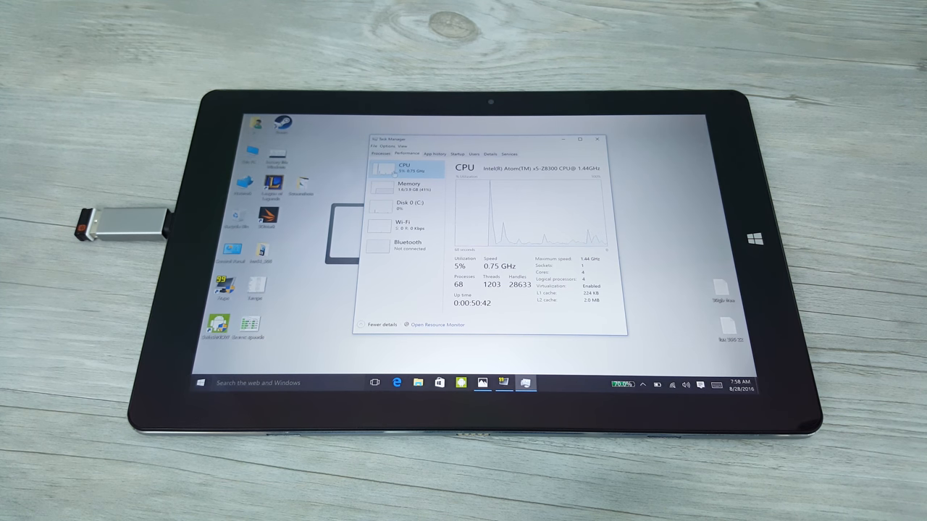
{"action": "left_click", "coordinate": [201, 382]}
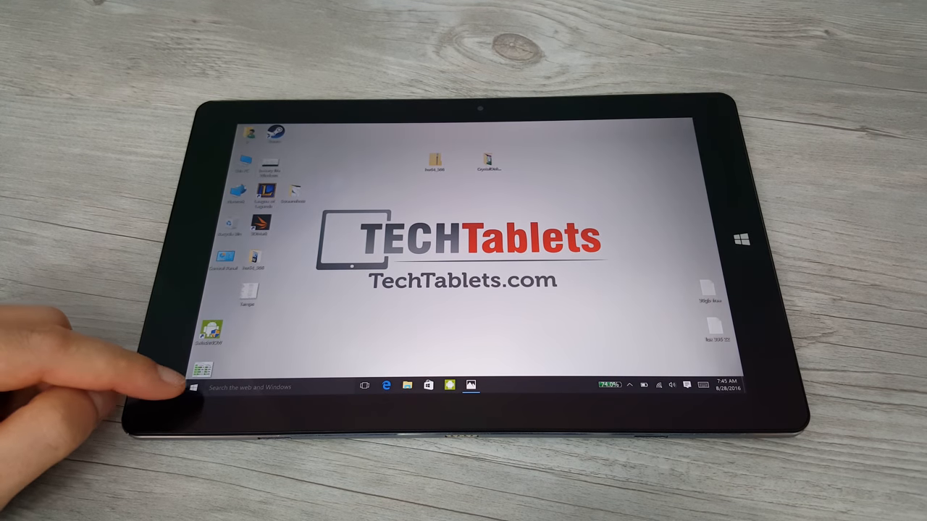
Step: Launch Sniper Fury from Start, begin the Moving Target mission, and zoom the scope
{"action": "left_click", "coordinate": [194, 386]}
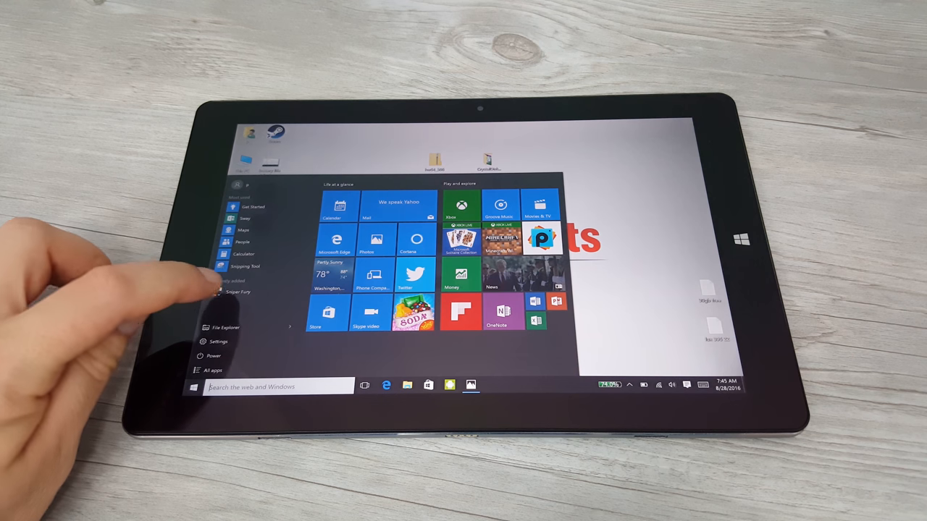
{"action": "left_click", "coordinate": [239, 292]}
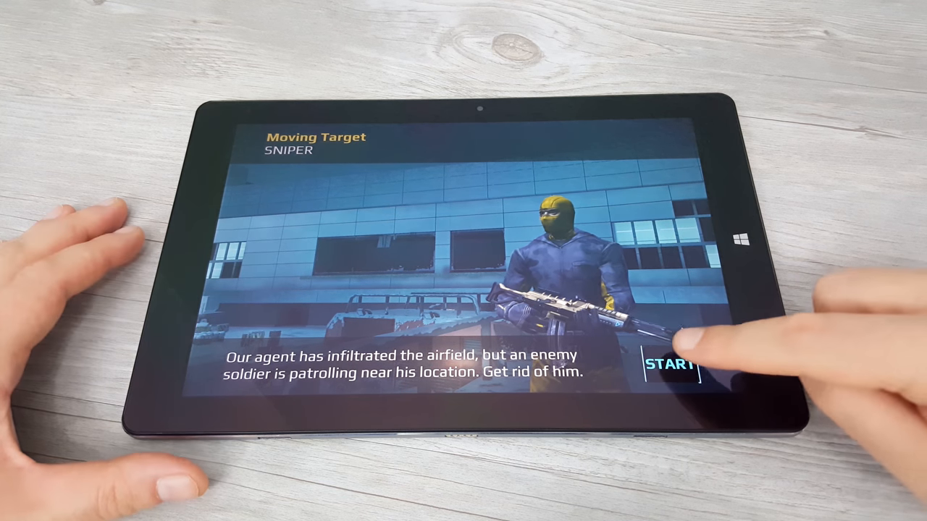
{"action": "left_click", "coordinate": [673, 366]}
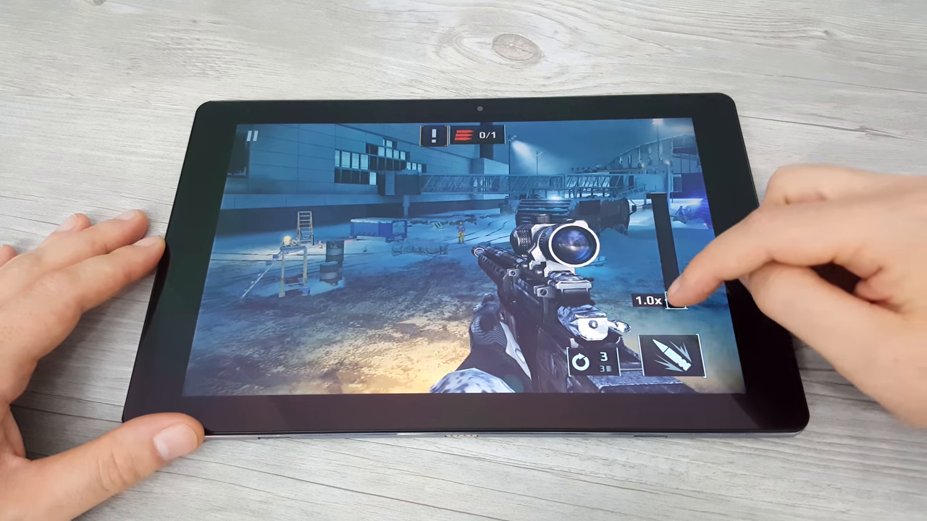
{"action": "left_click", "coordinate": [655, 301]}
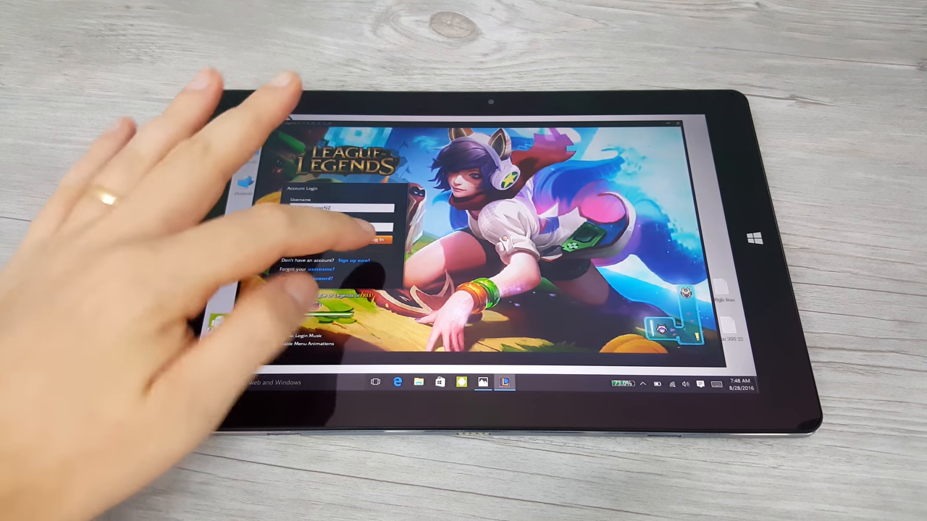
Step: Sign in to League of Legends and start a custom Summoner's Rift game against bots
{"action": "left_click", "coordinate": [377, 240]}
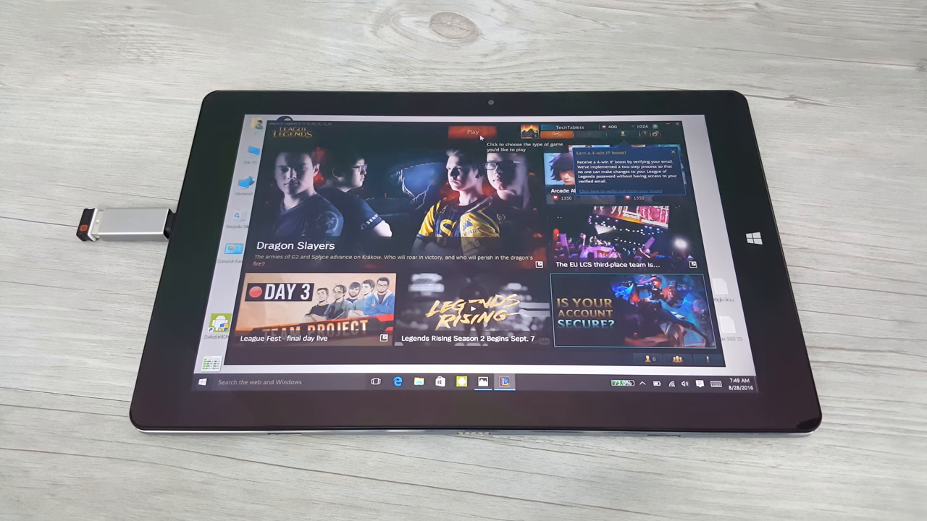
{"action": "left_click", "coordinate": [474, 132]}
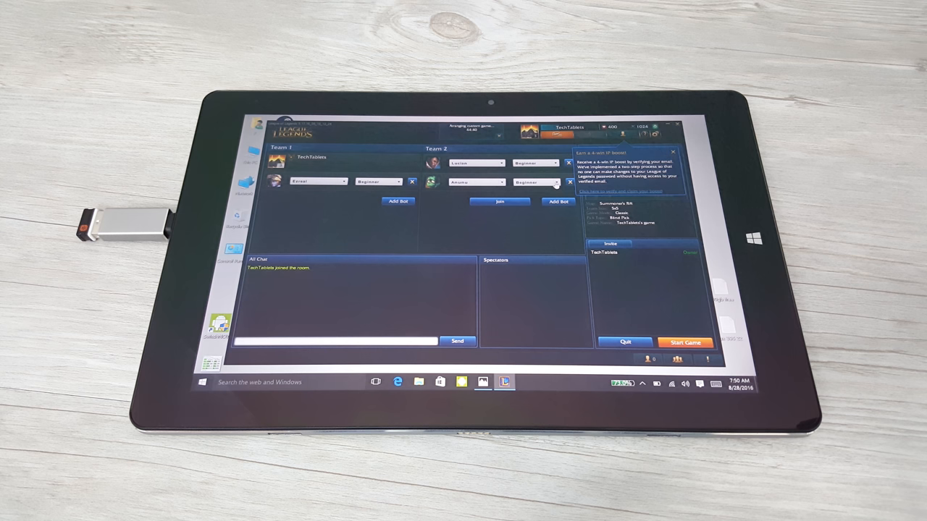
{"action": "left_click", "coordinate": [684, 343]}
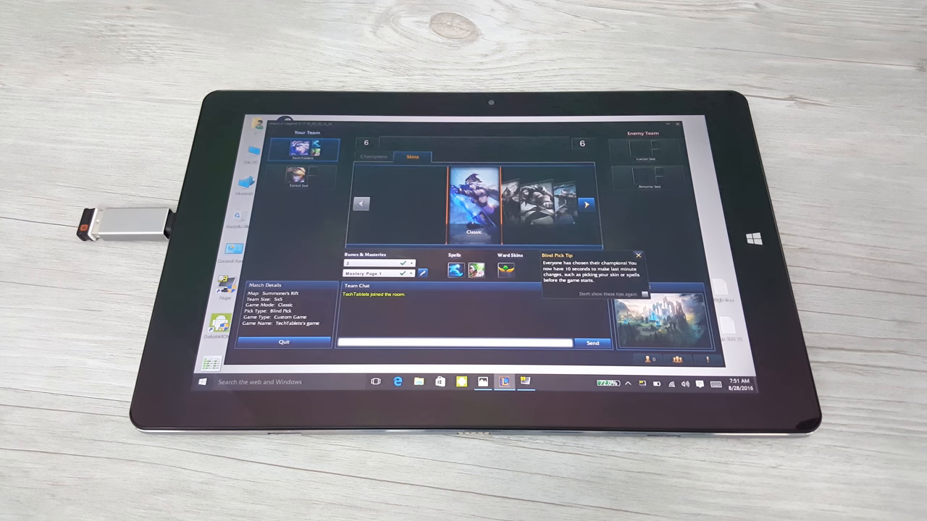